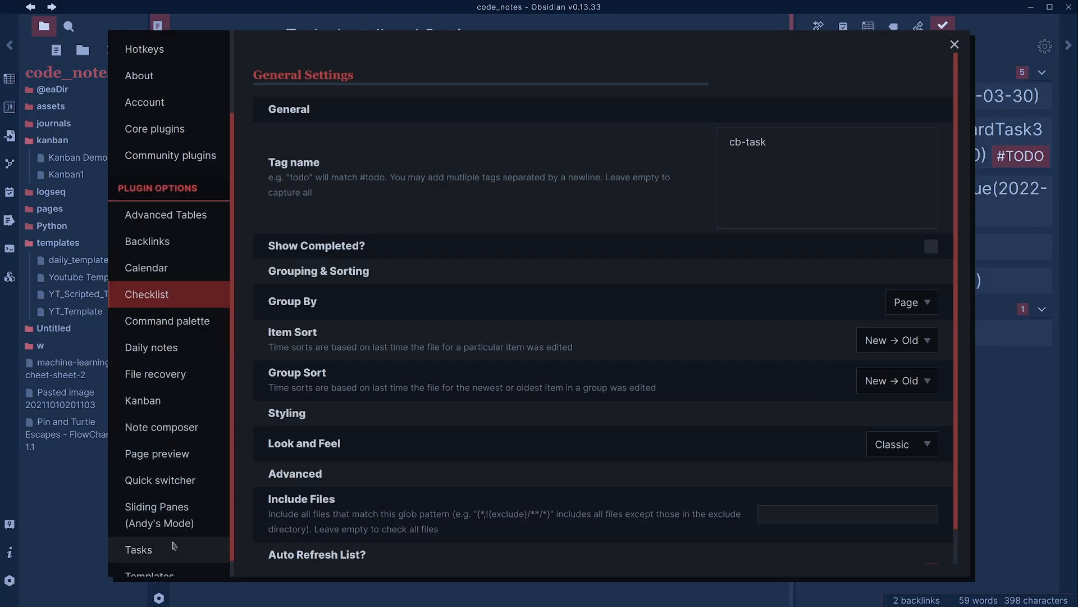
# Step: View the Tasks plugin settings (global filter #task) and close Settings to return to the note
pyautogui.click(138, 550)
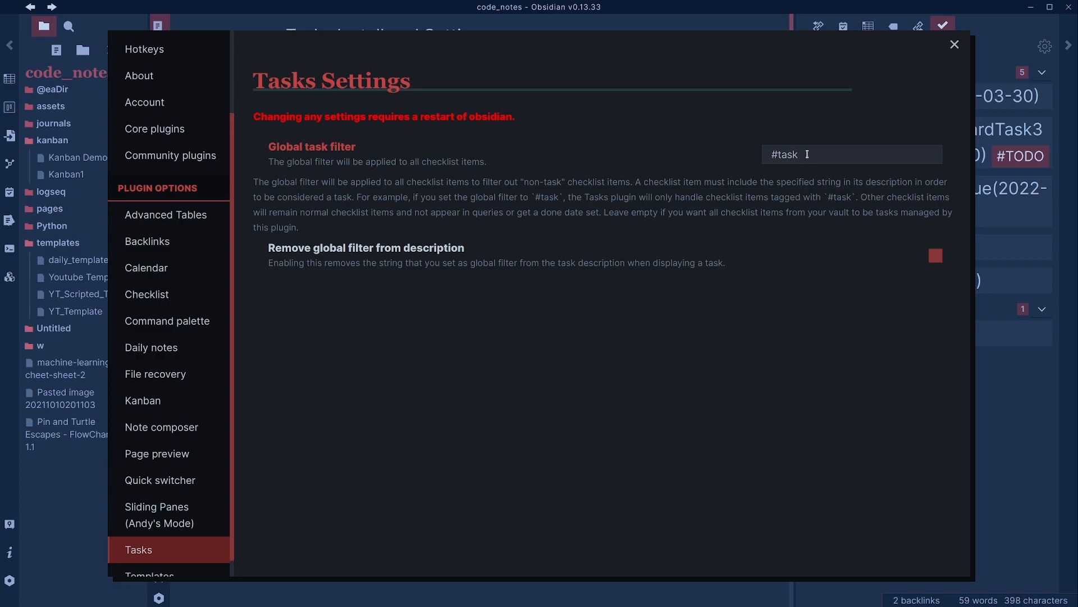
pyautogui.click(955, 44)
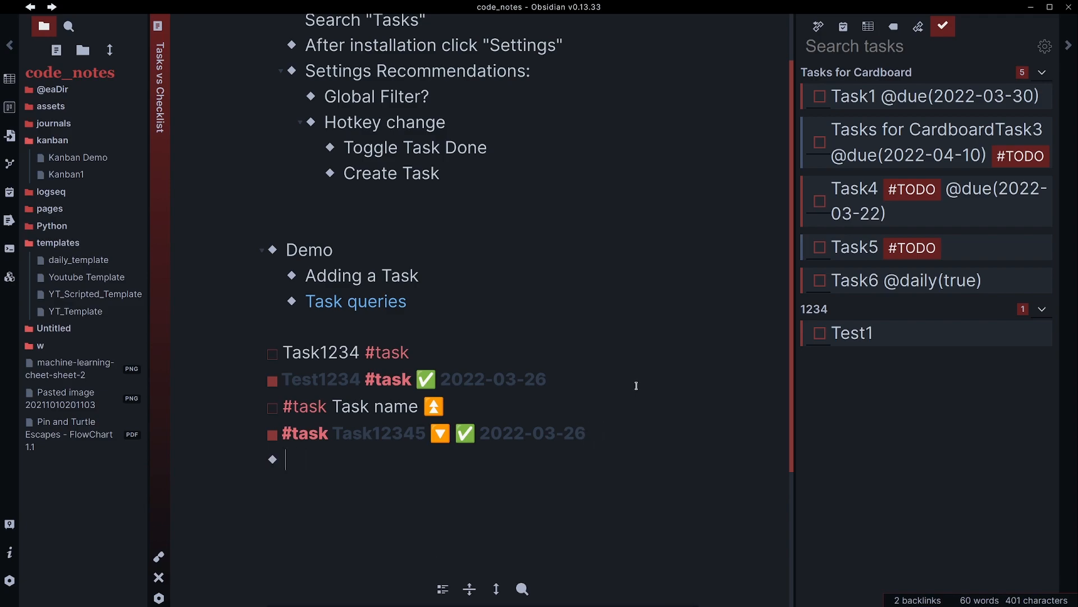
# Step: Add a new unchecked task line '[] New Task' below the existing tasks
pyautogui.press('Backspace')
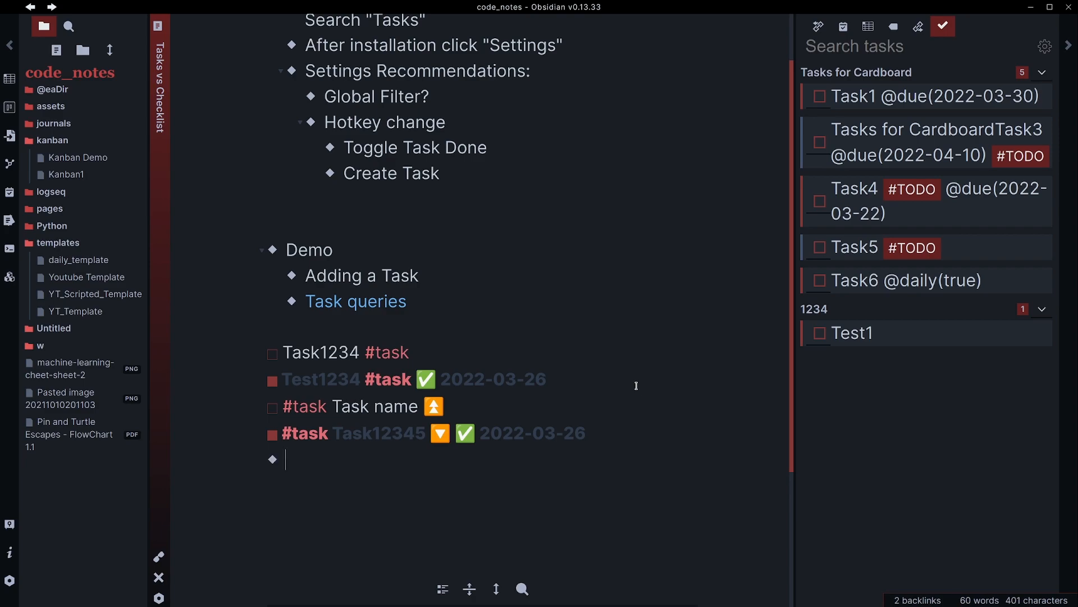
pyautogui.write('[]')
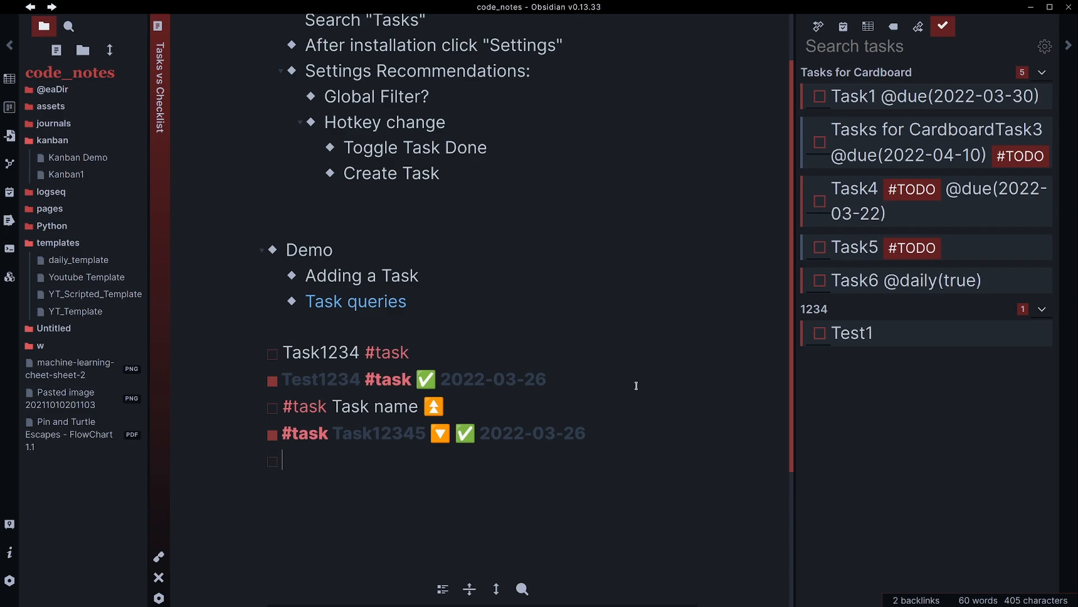
pyautogui.write('New Task')
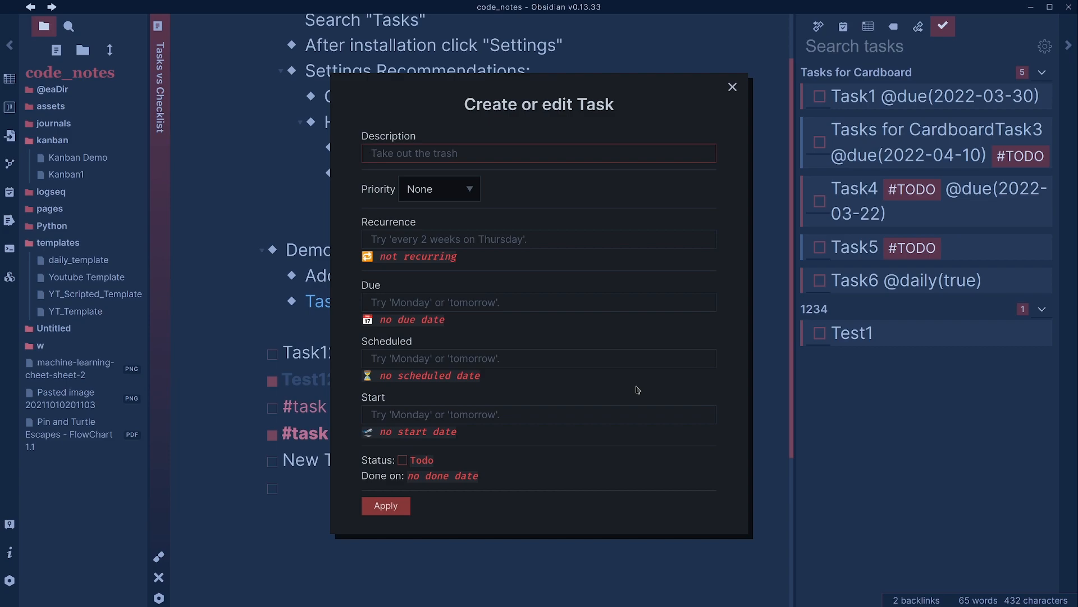
# Step: Enter description 'GUI Task' with Medium priority in the Create or edit Task dialog
pyautogui.write('GUI')
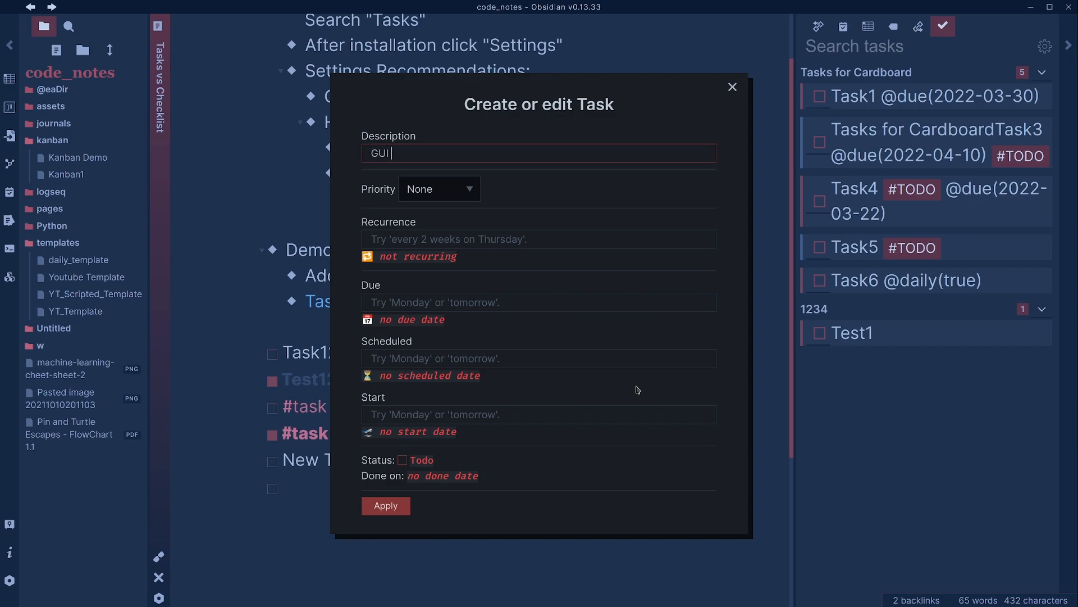
pyautogui.write('Task')
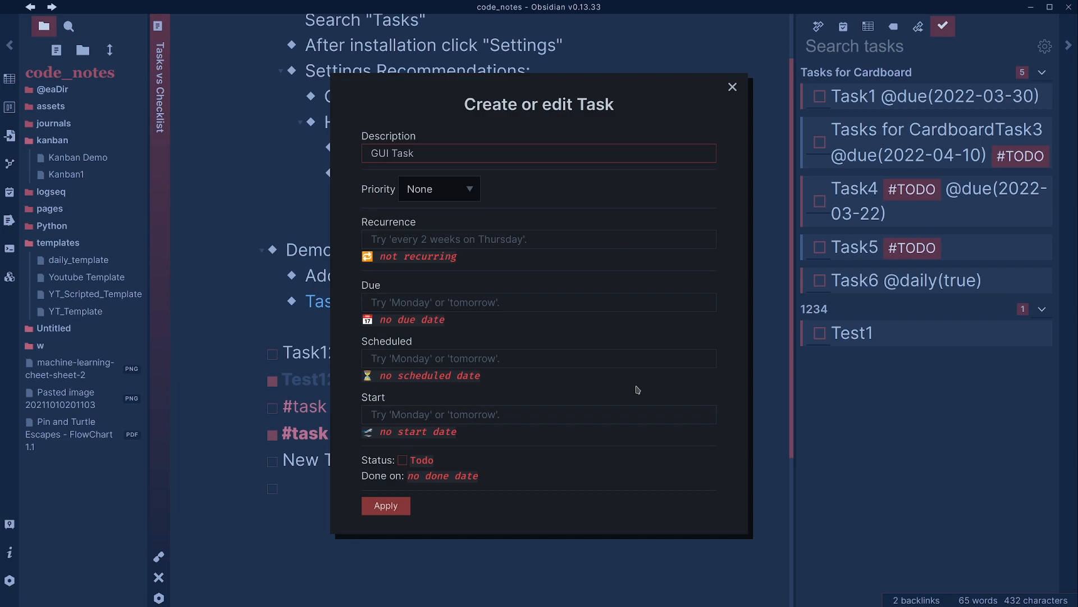
pyautogui.click(438, 189)
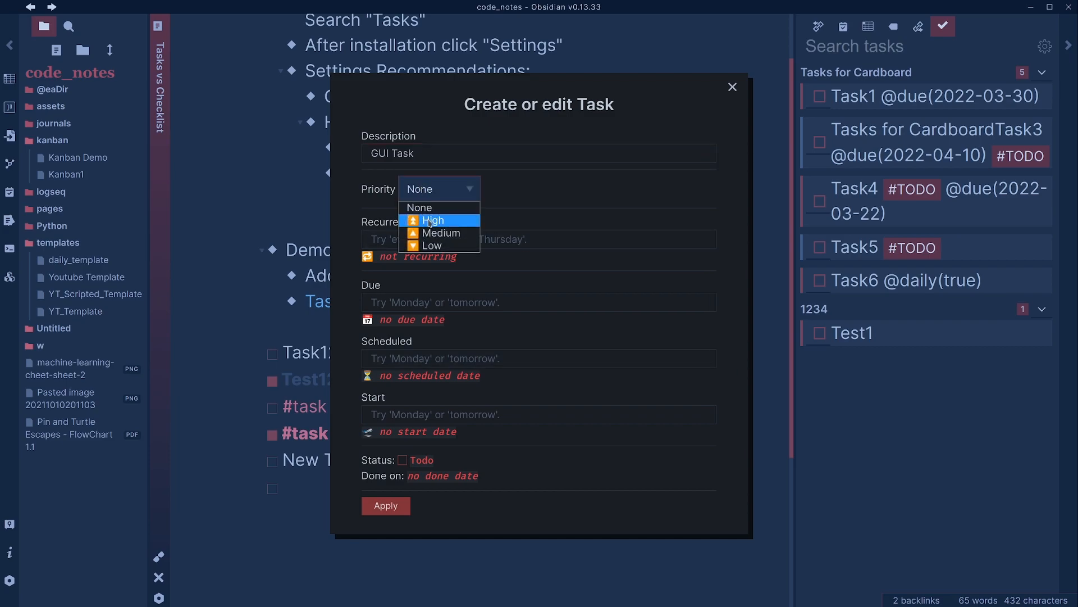
pyautogui.click(438, 233)
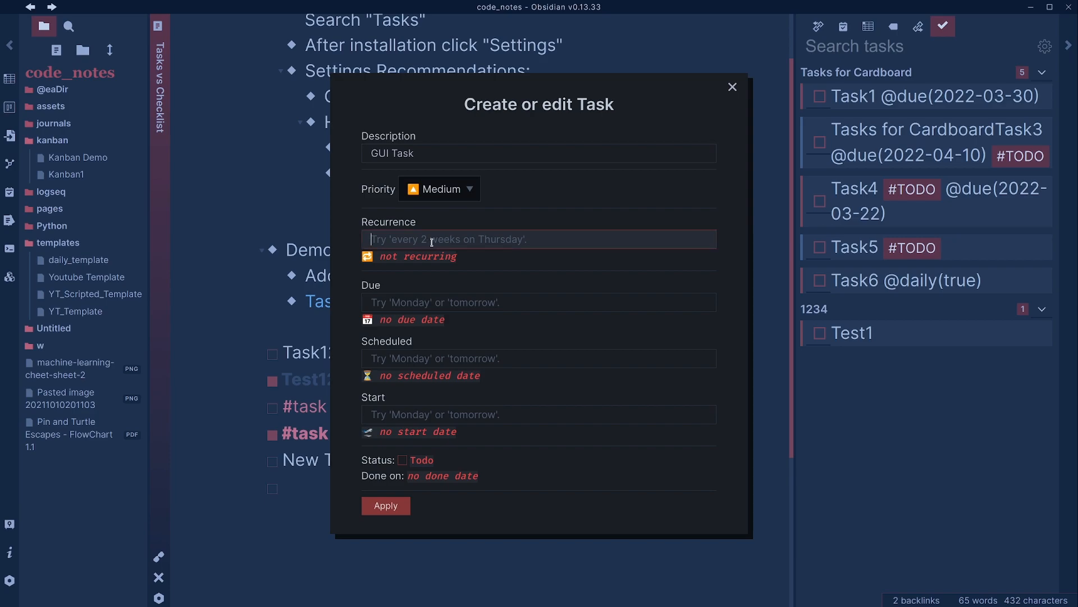
# Step: Try recurrence 'every day', then apply to create the #task GUI Task line in the note
pyautogui.write('every day')
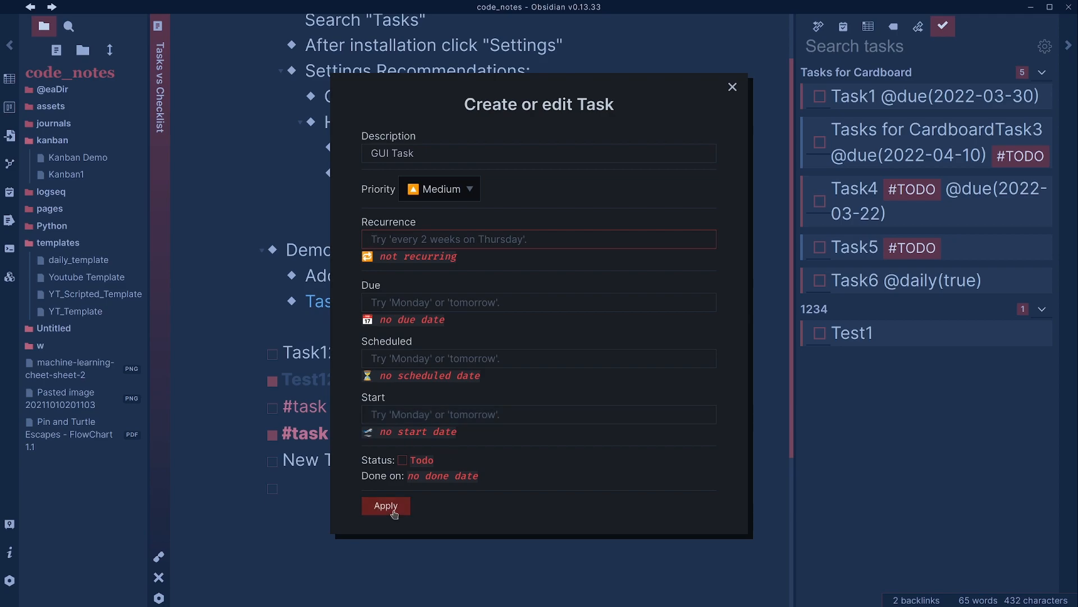
pyautogui.click(538, 239)
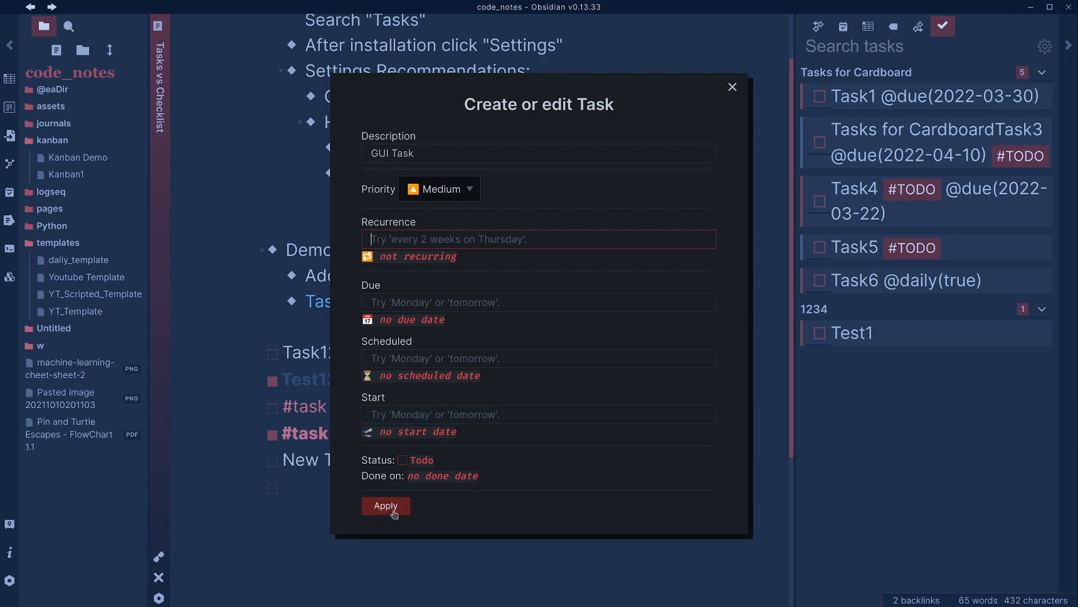
pyautogui.click(386, 504)
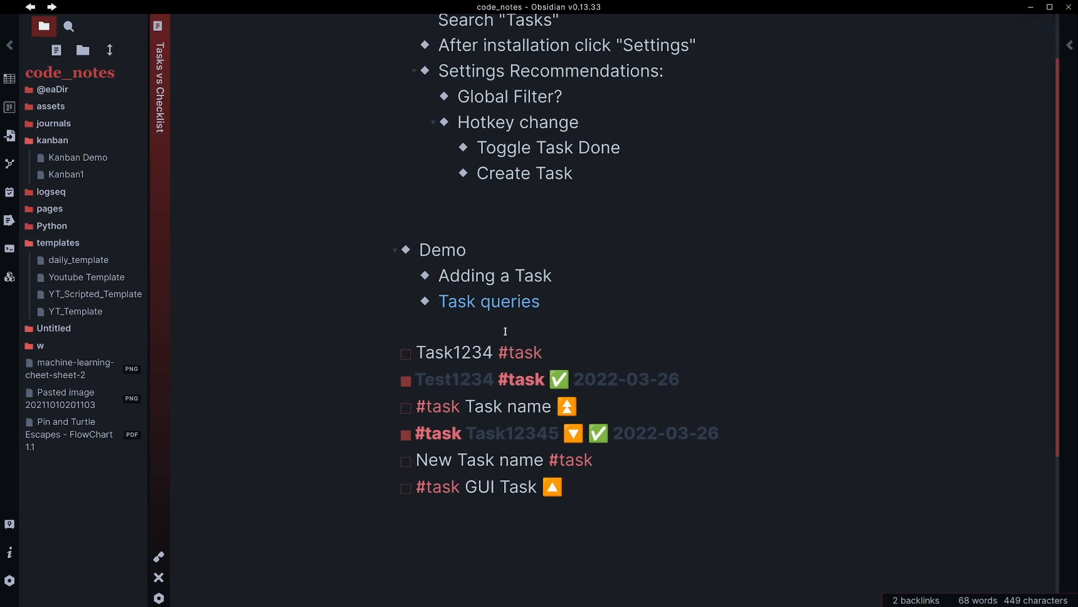
pyautogui.moveTo(509, 310)
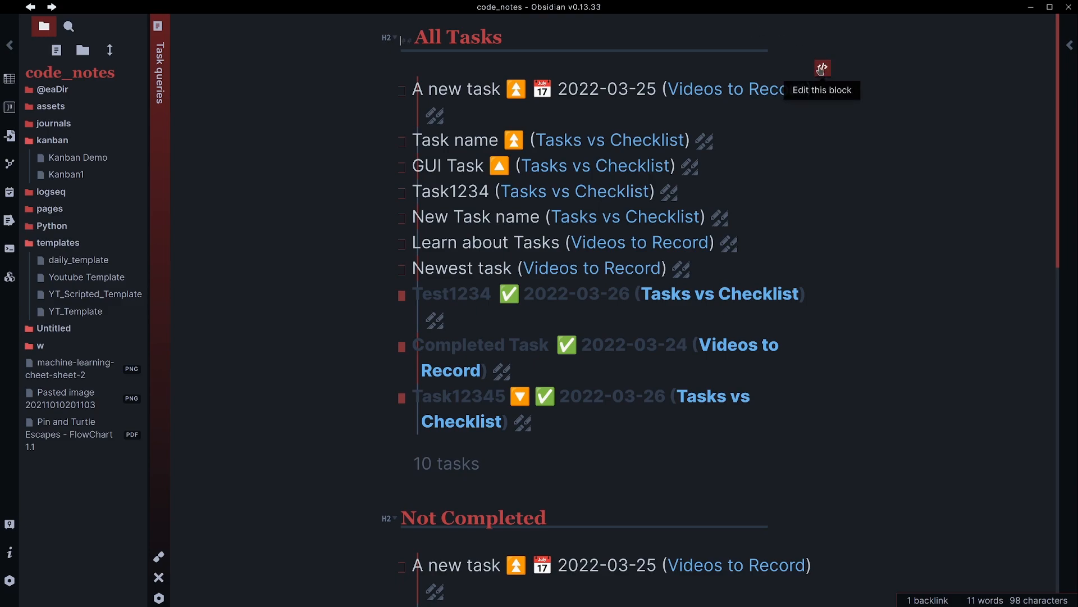
# Step: In the Task queries note, tick GUI Task done so it moves to Completed with date 2022-03-26
pyautogui.click(822, 69)
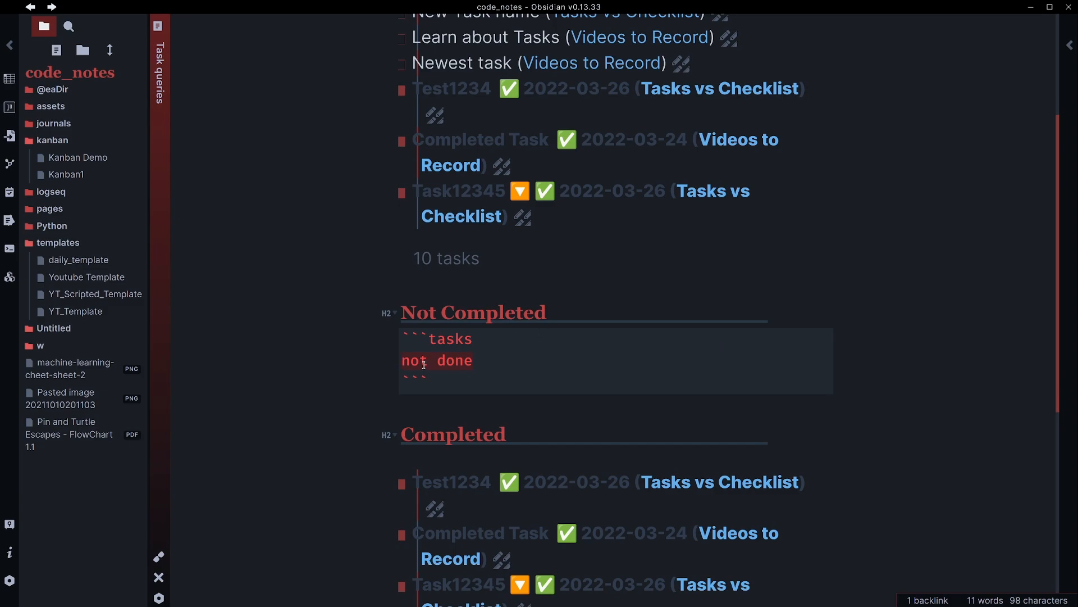
pyautogui.scroll(-3)
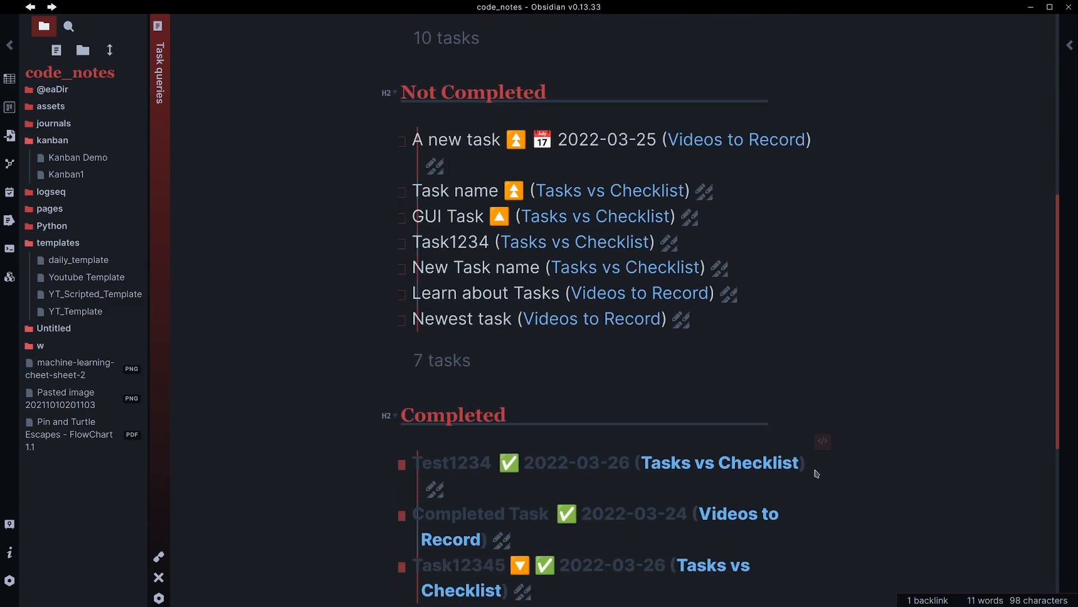
pyautogui.click(822, 440)
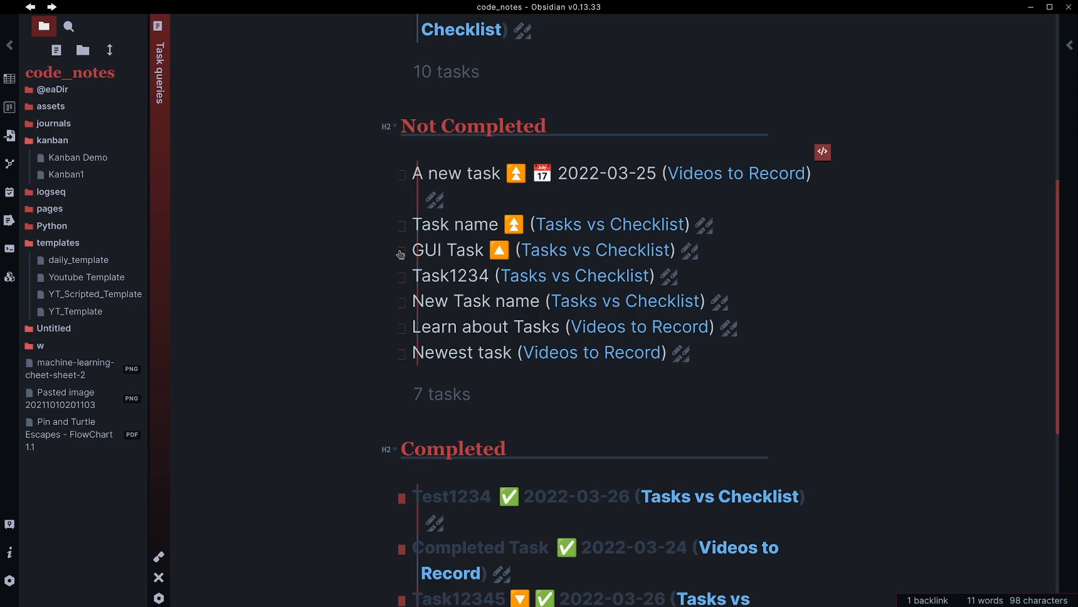
pyautogui.click(401, 250)
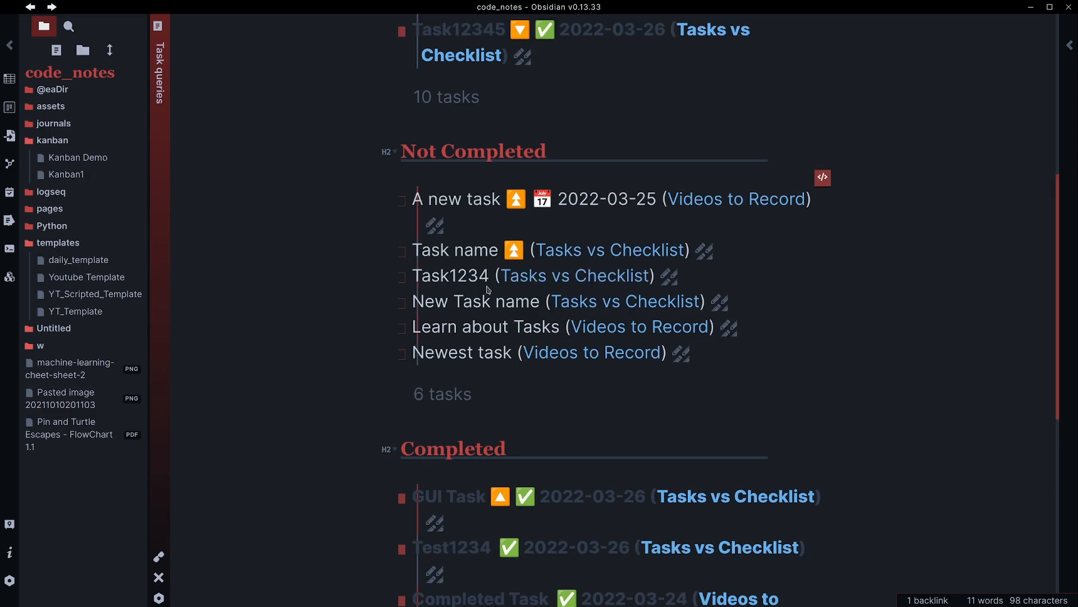
pyautogui.scroll(-3)
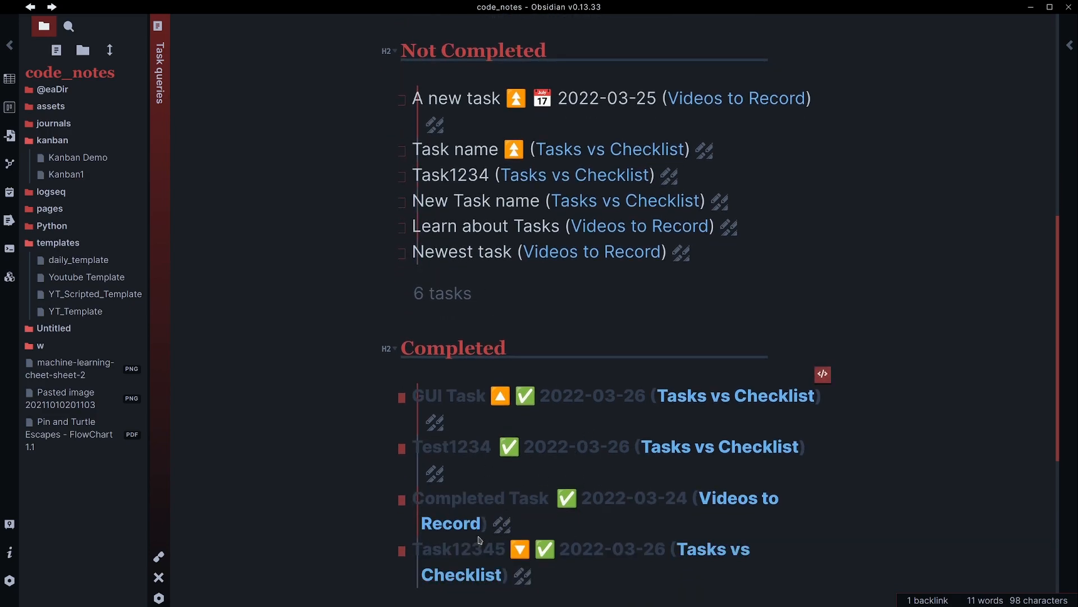
# Step: Scroll through the Task queries note showing GUI Task done in the All Tasks list
pyautogui.scroll(-3)
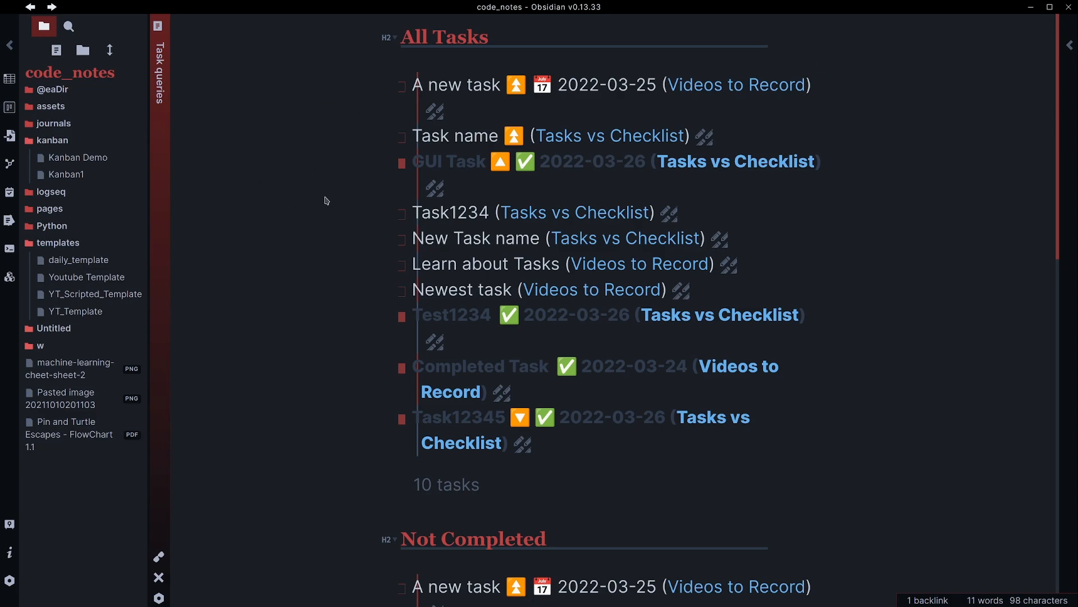
pyautogui.moveTo(352, 164)
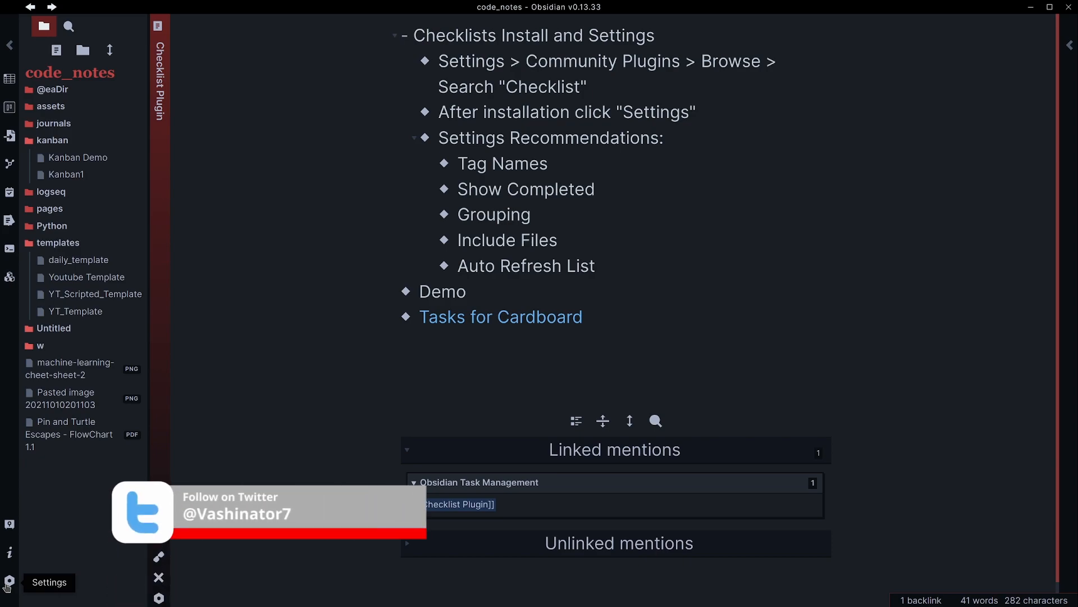
# Step: Review the Checklist plugin options — tag cb-task, completed hidden — and keep Group By set to page
pyautogui.click(9, 579)
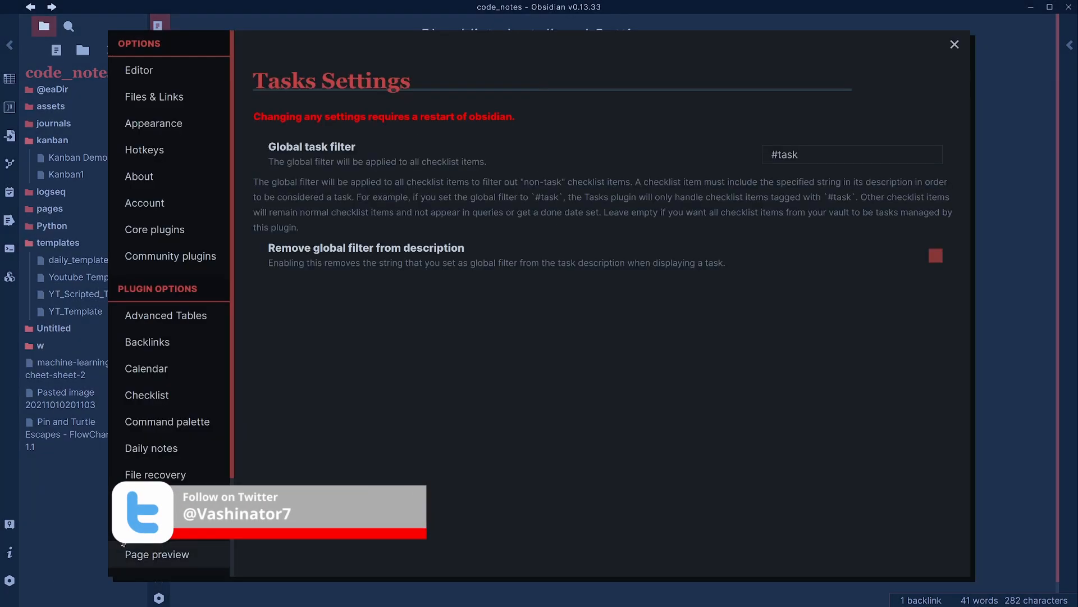
pyautogui.scroll(-3)
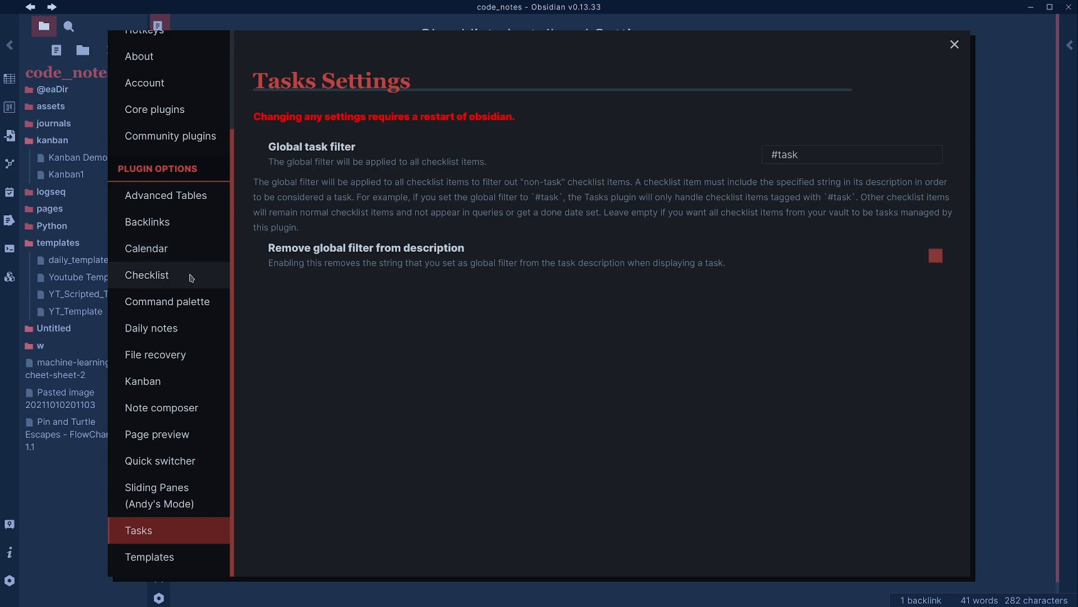
pyautogui.click(146, 274)
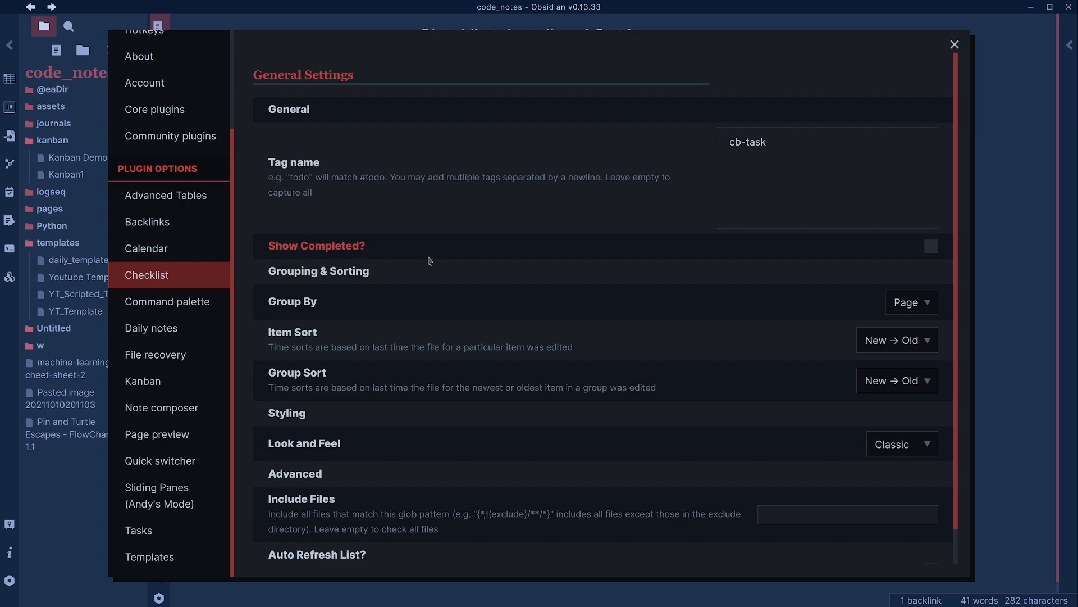
pyautogui.click(911, 301)
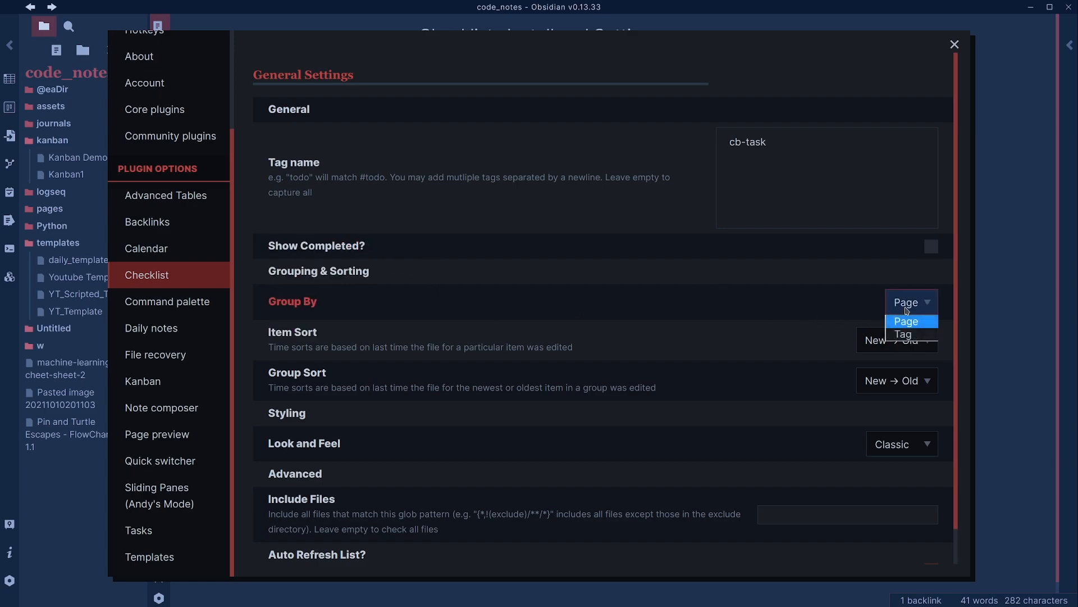
pyautogui.click(905, 320)
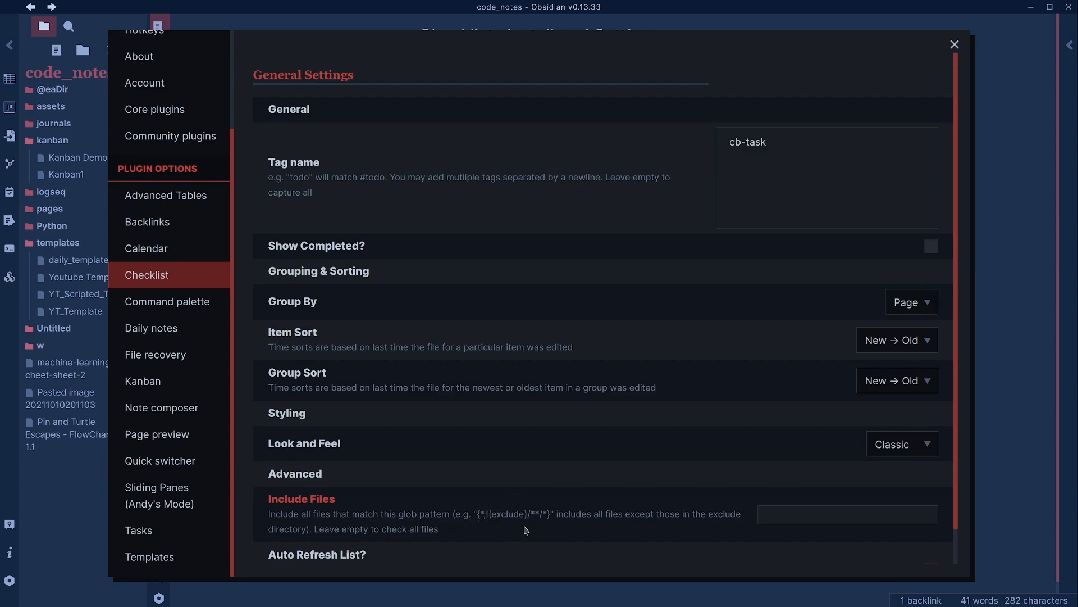
pyautogui.moveTo(541, 507)
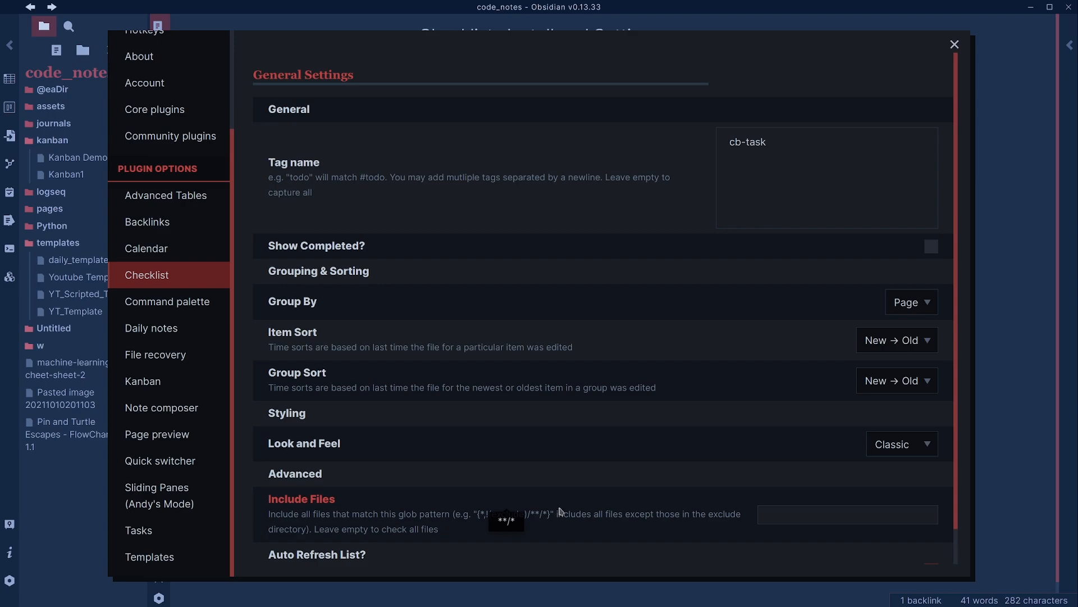
pyautogui.moveTo(531, 521)
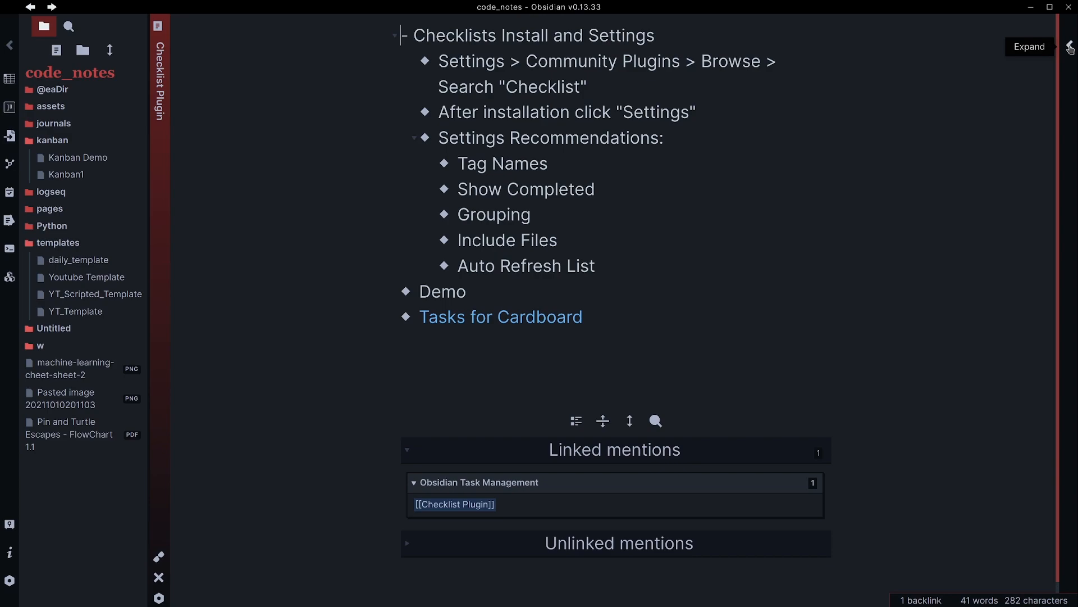
# Step: Expand the right sidebar's Checklist pane and open the Tasks for Cardboard note
pyautogui.click(942, 26)
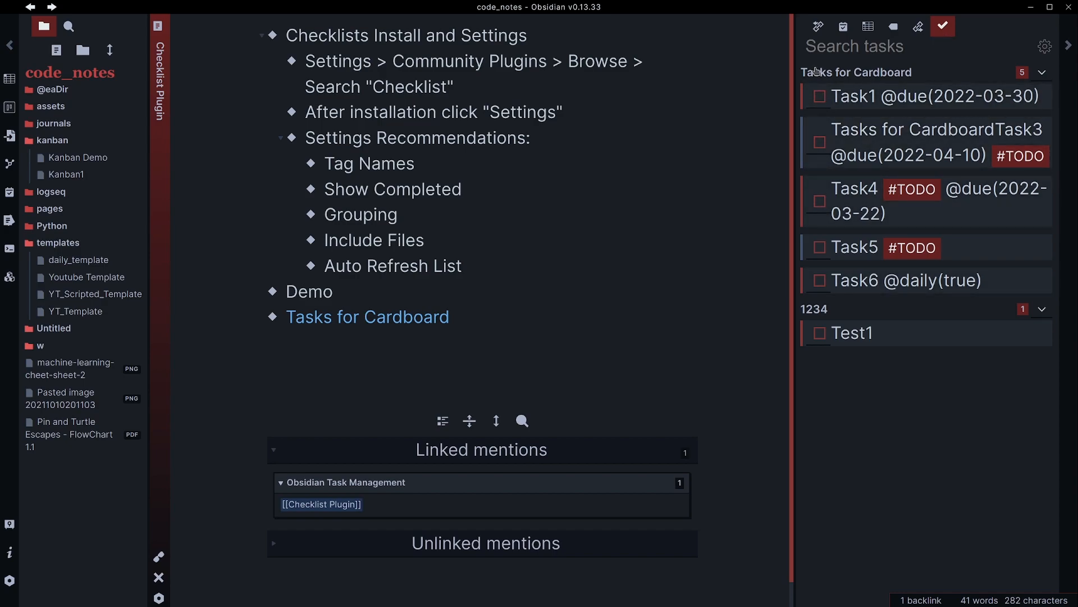
pyautogui.moveTo(817, 311)
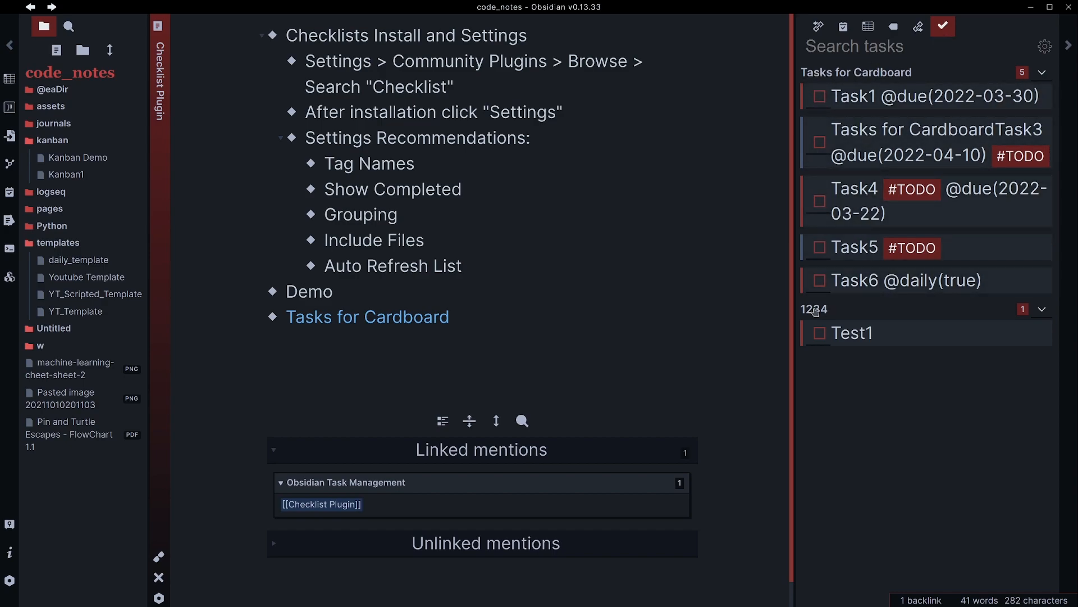
pyautogui.click(368, 316)
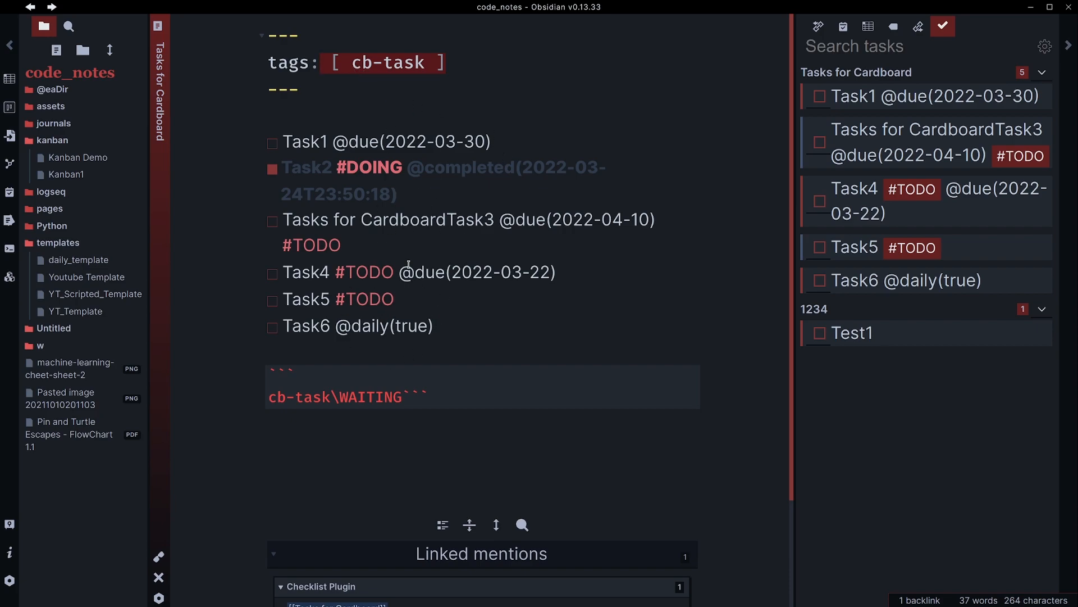
# Step: Tick Task1 done in Tasks for Cardboard so the Checklist pane drops it to 4 tasks
pyautogui.click(320, 63)
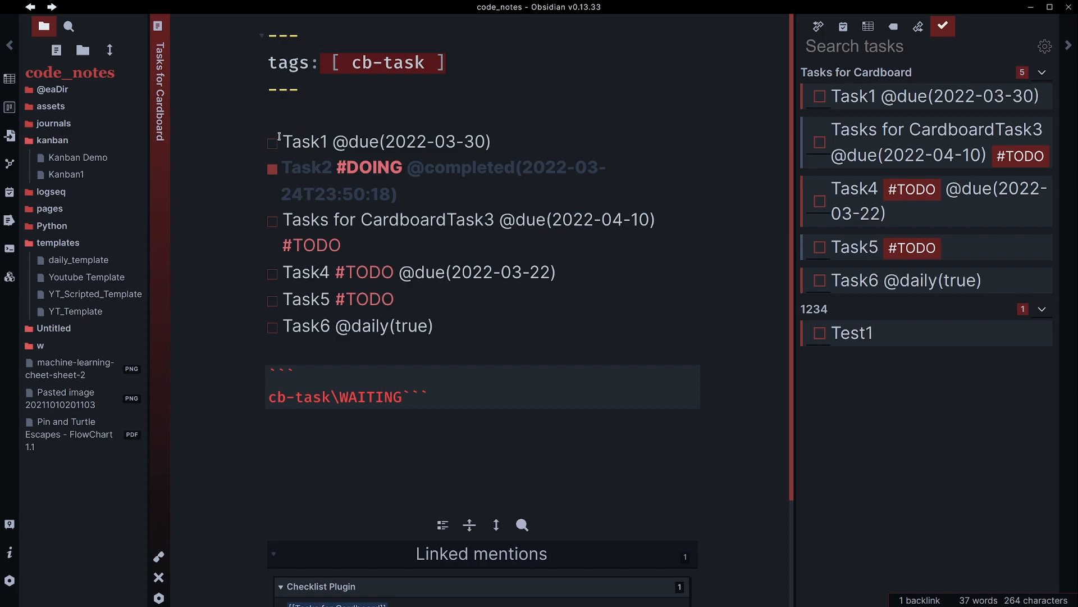
pyautogui.click(272, 142)
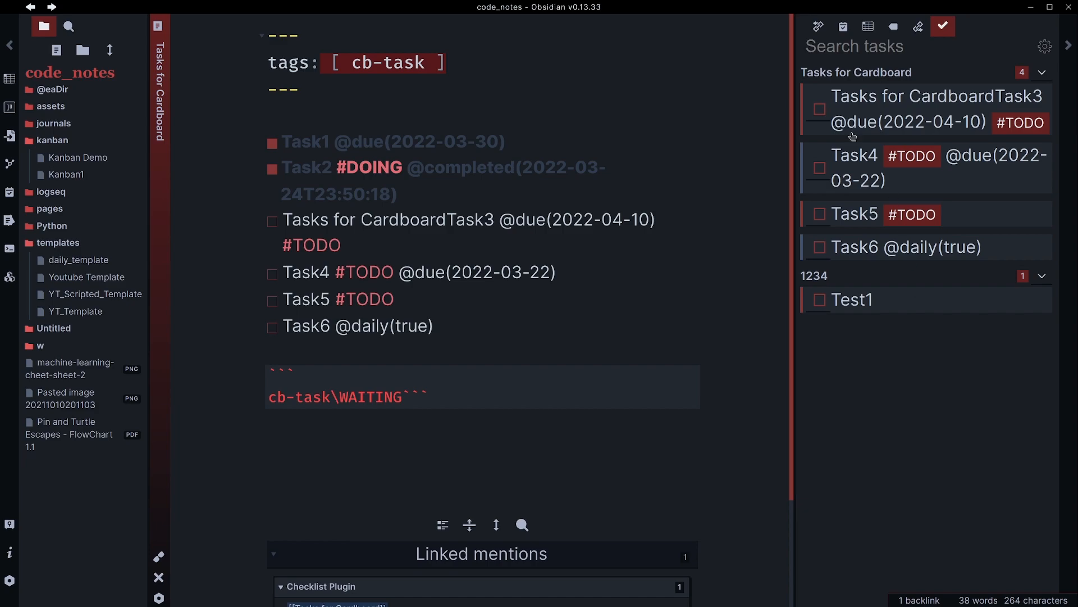
pyautogui.moveTo(608, 145)
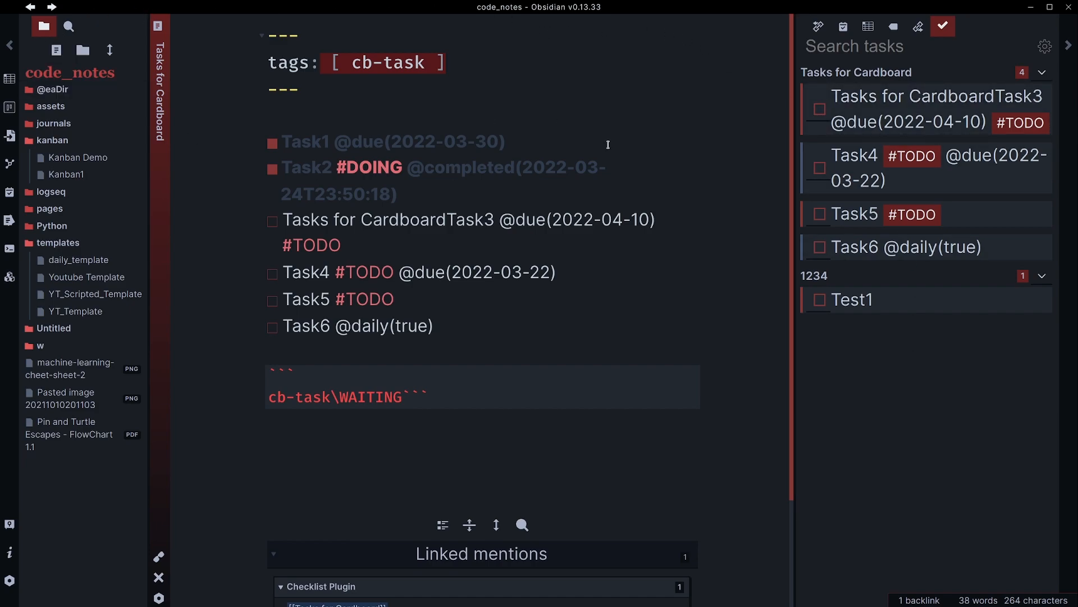
pyautogui.moveTo(537, 287)
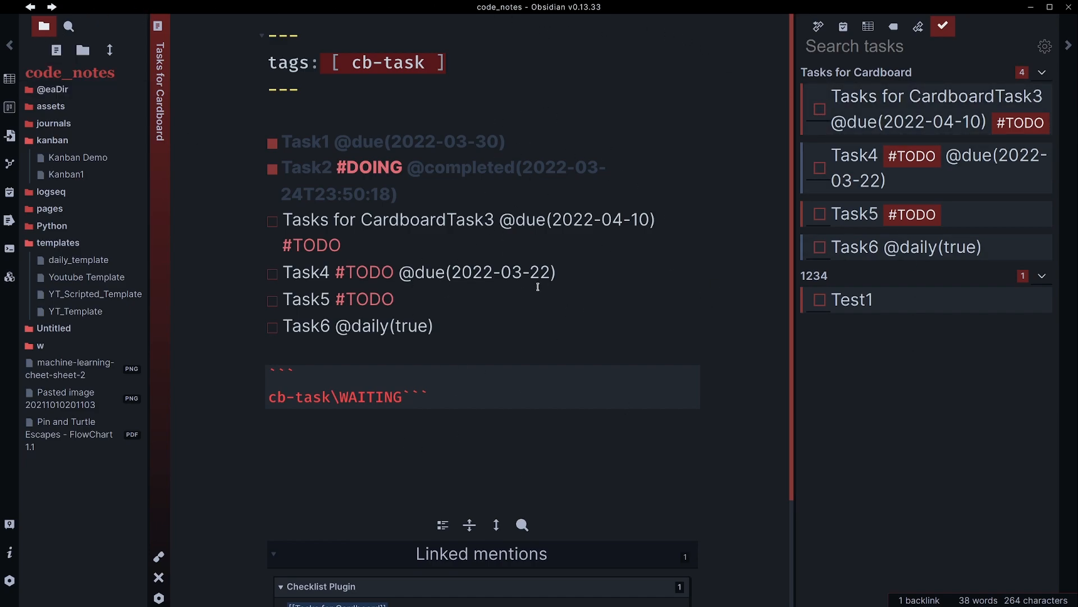
pyautogui.moveTo(912, 213)
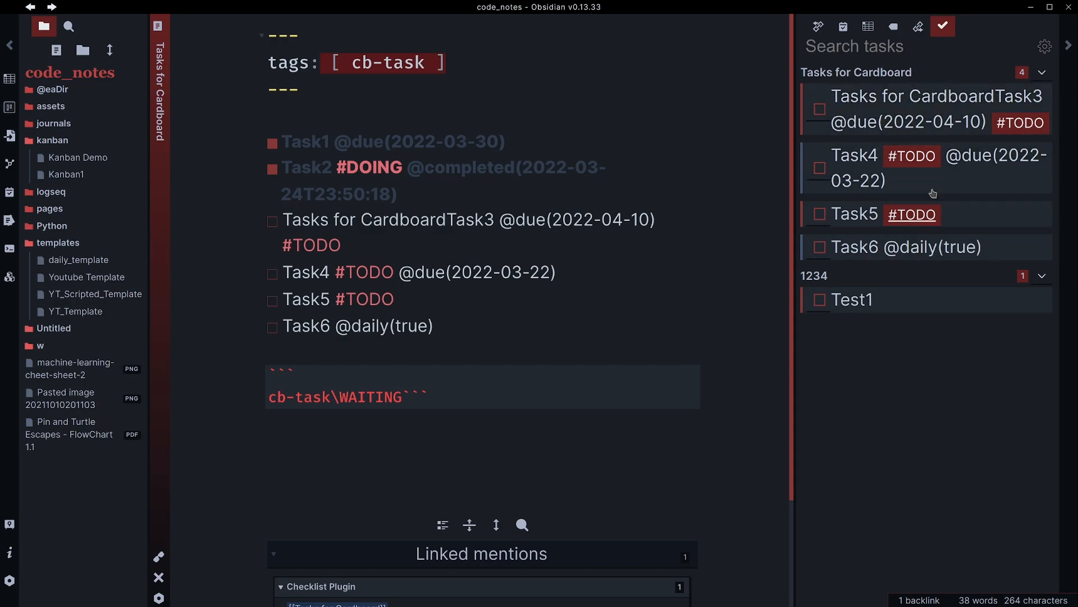
pyautogui.moveTo(867, 195)
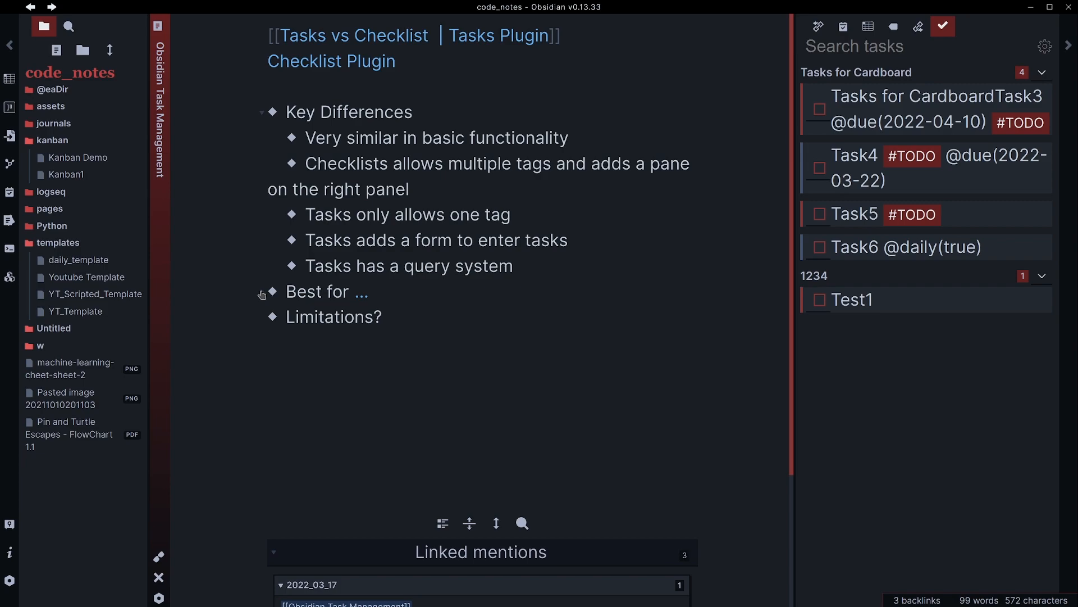
# Step: In the Obsidian Task Management note, toggle the Best for fold to show its three points
pyautogui.click(267, 36)
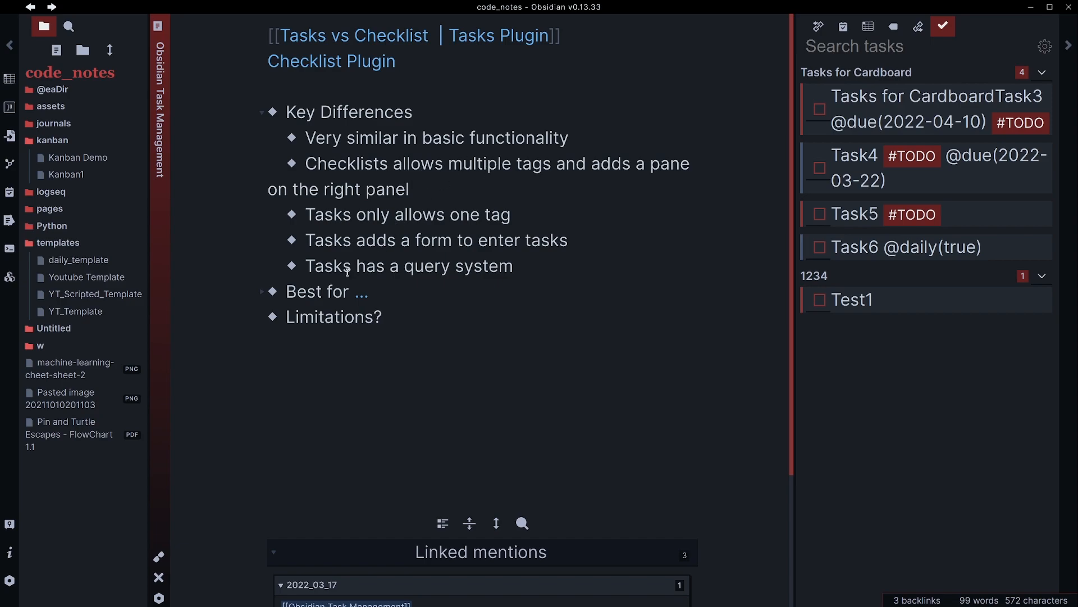
pyautogui.click(261, 291)
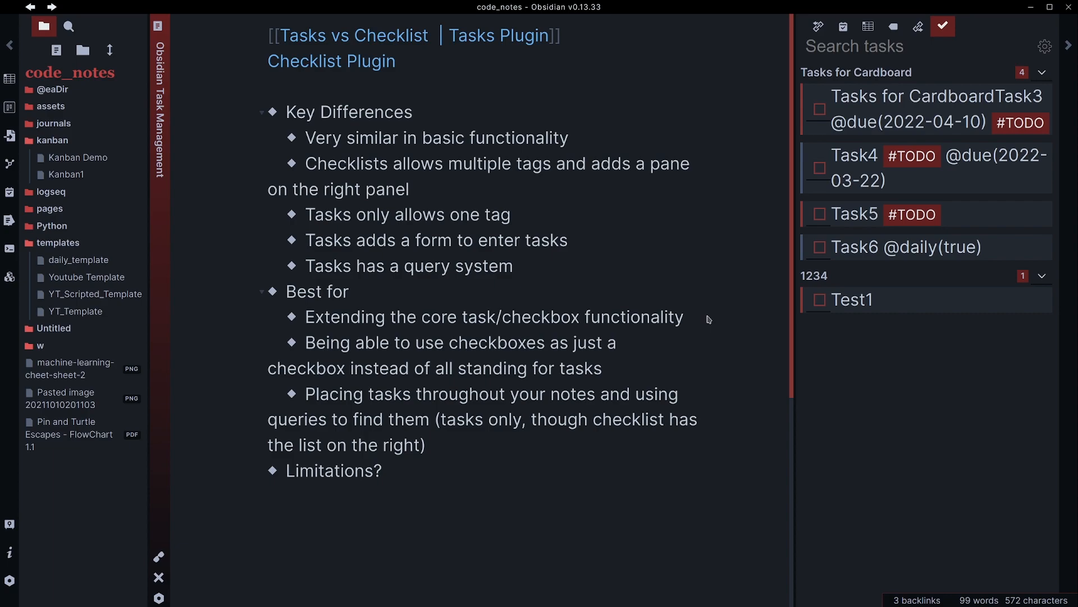
pyautogui.click(267, 35)
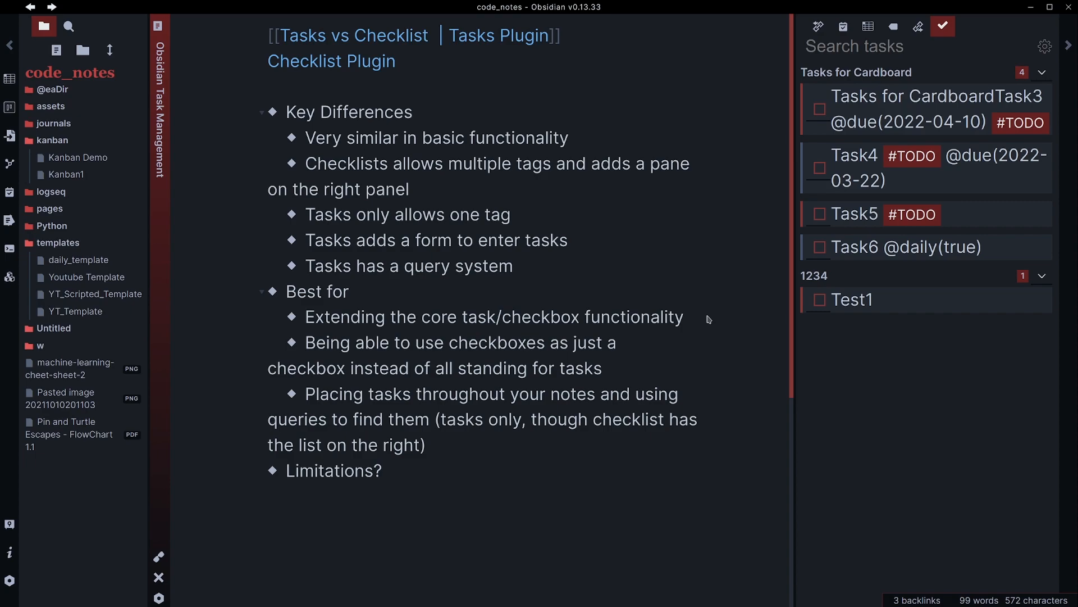
pyautogui.click(269, 35)
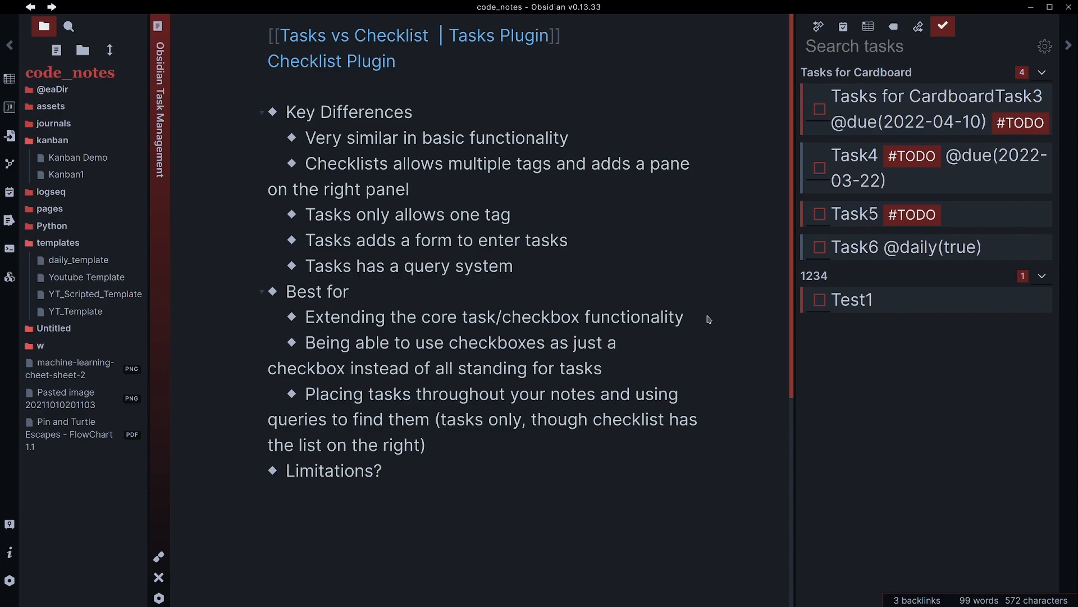
pyautogui.click(269, 35)
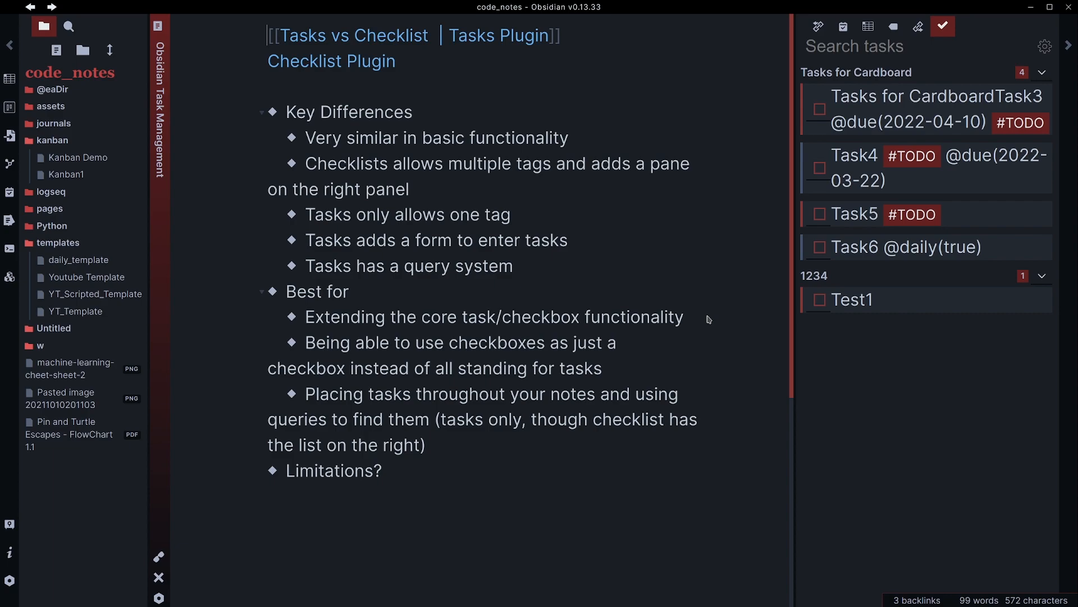